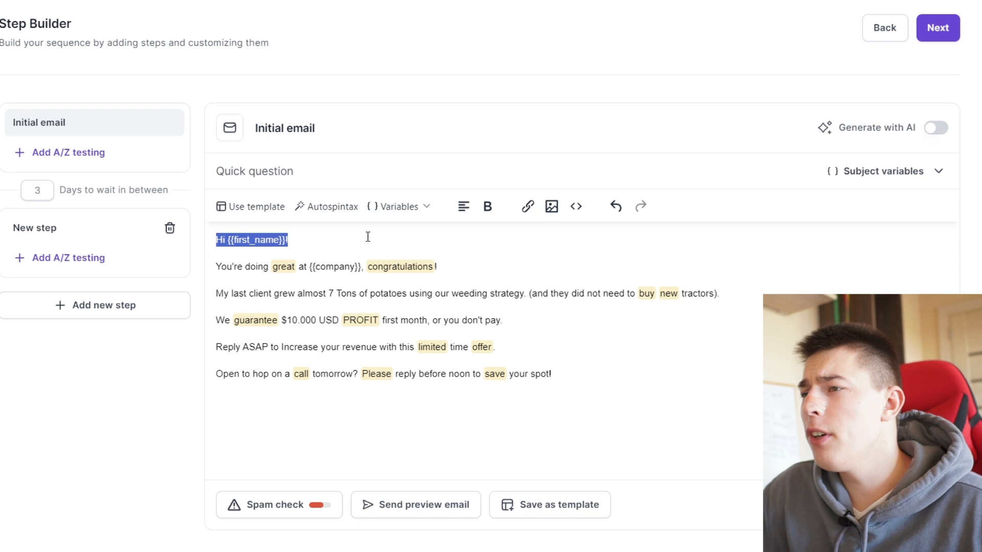
Deselect the greeting and run the spam check, revealing 66% spam potential with 11 spam words.
left_click(717, 294)
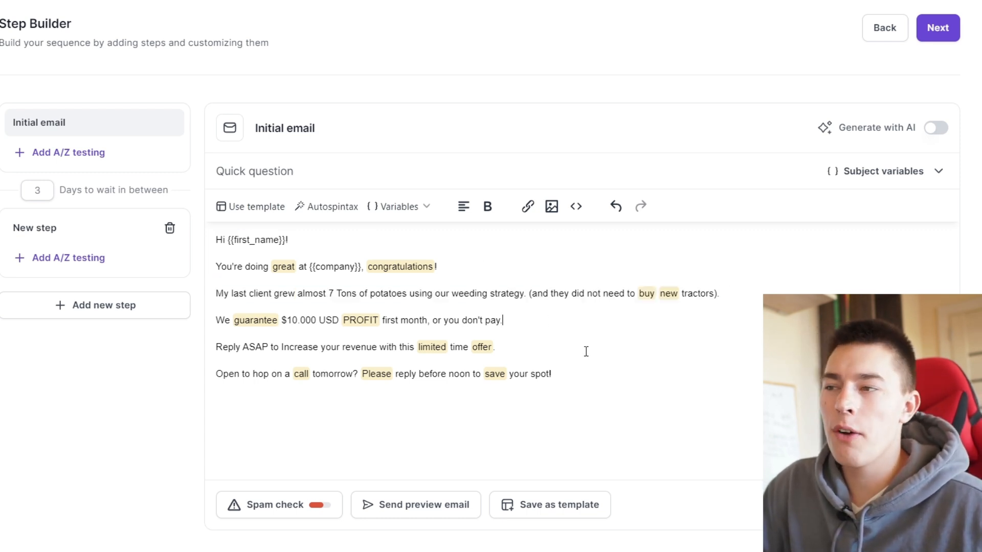
mouse_move(643, 403)
type(".")
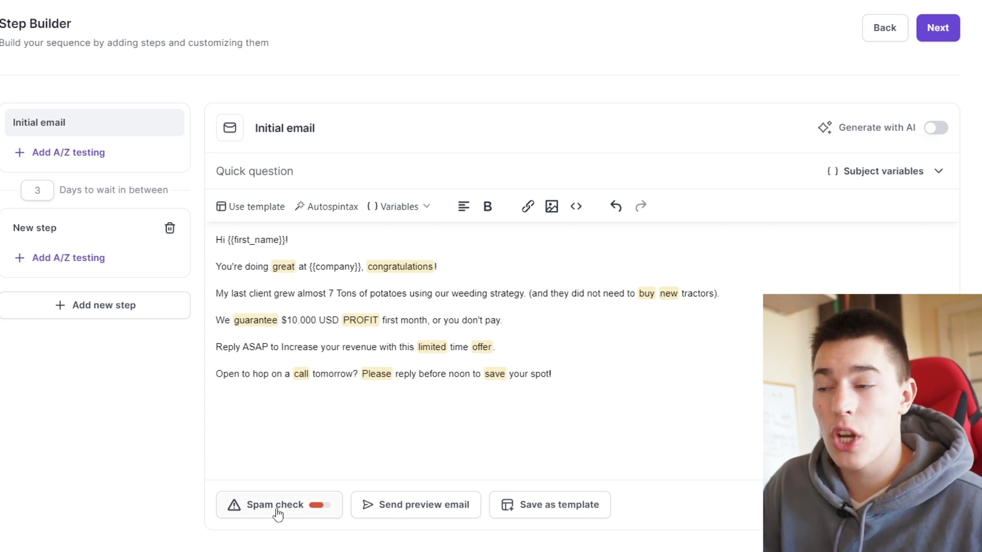
left_click(501, 320)
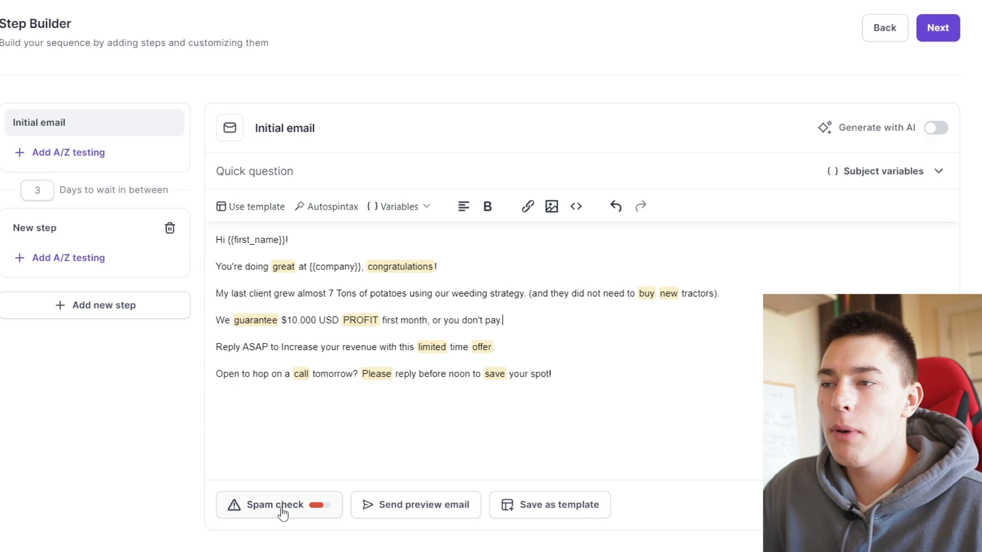
left_click(278, 504)
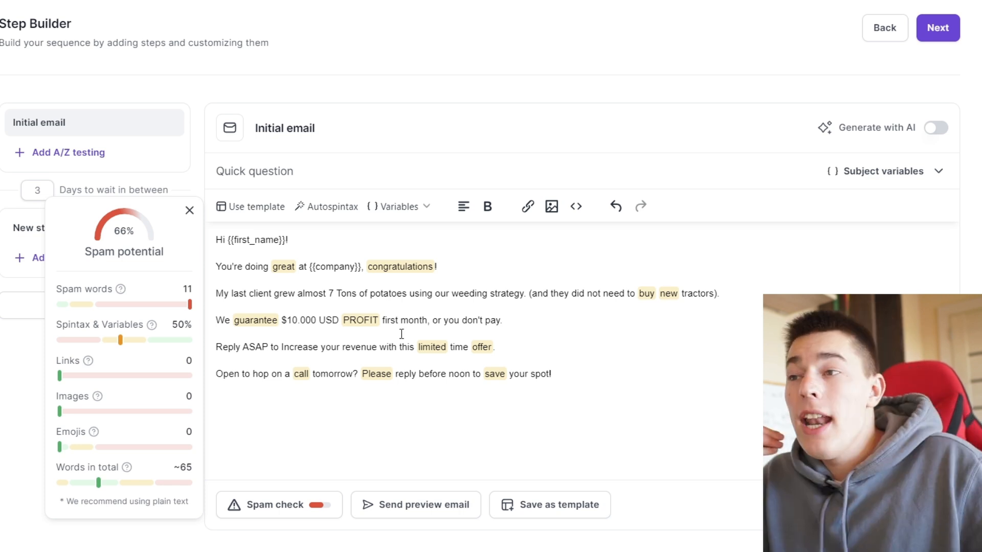
mouse_move(413, 311)
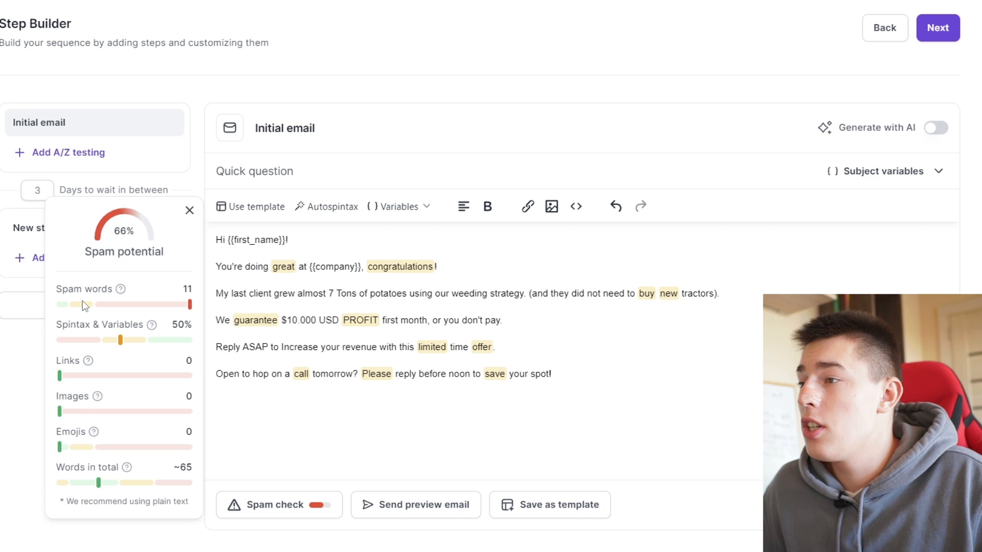
mouse_move(129, 296)
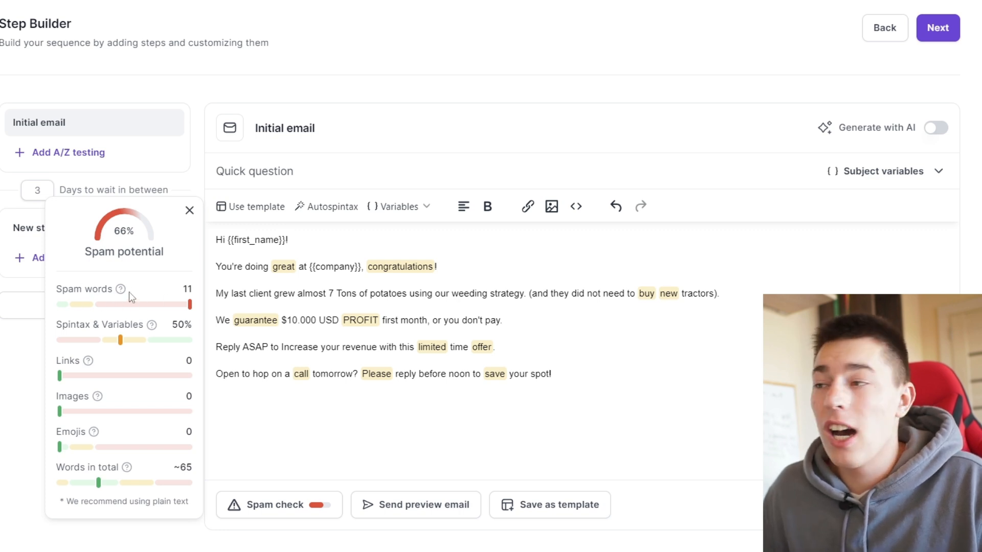
mouse_move(157, 308)
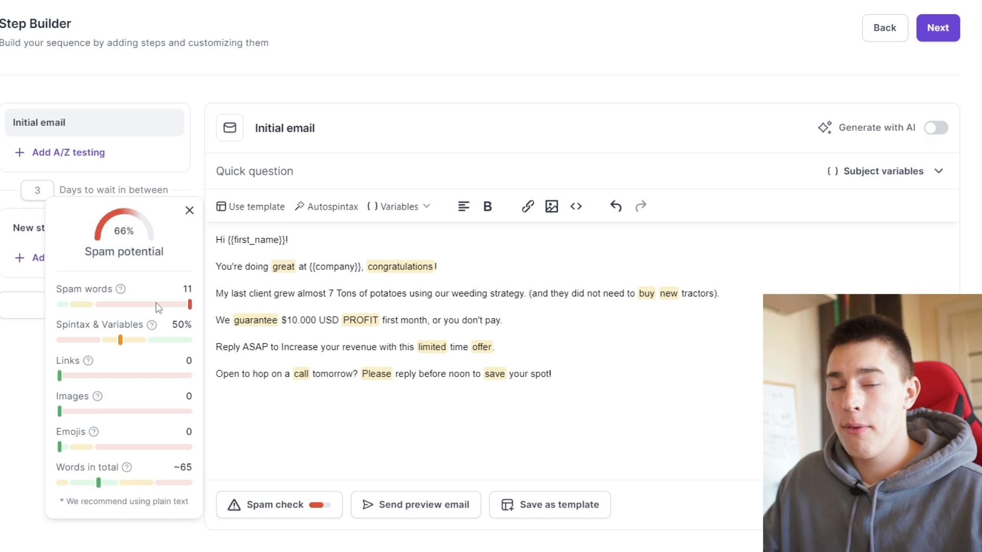
mouse_move(232, 446)
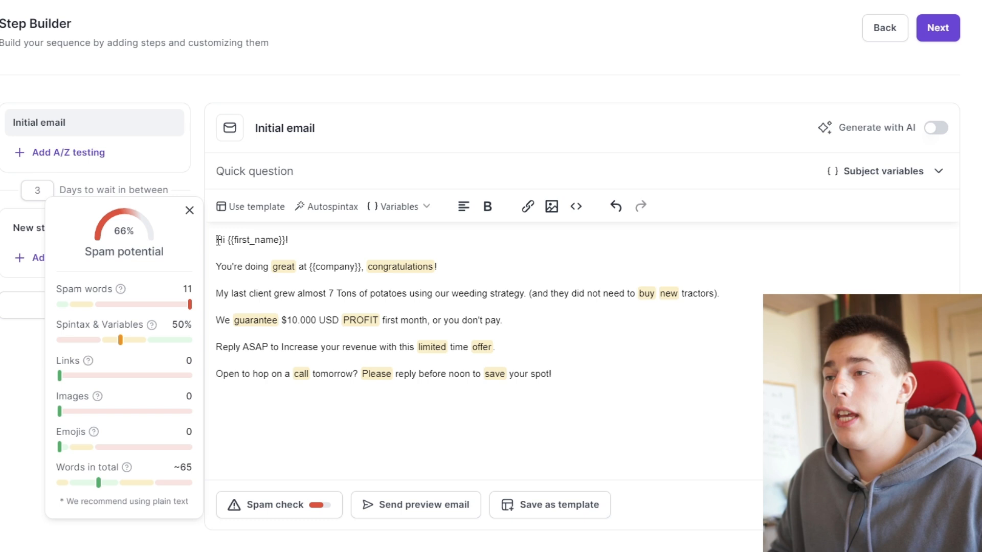
Replace the greeting's 'Hi' with {{Hi | Hello | Hey}} spintax.
type("{{Hi | Hell")
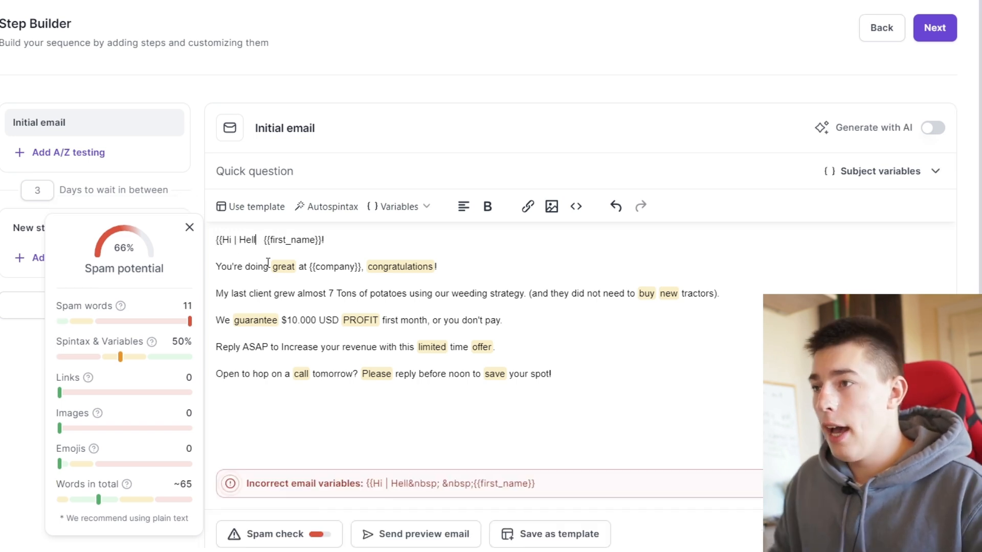
type("o | Hey}}")
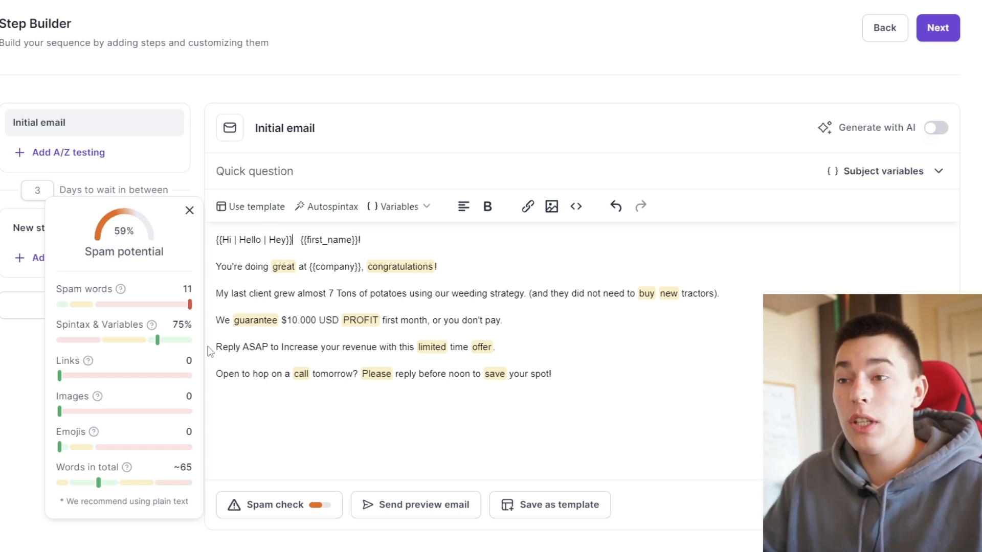
mouse_move(613, 404)
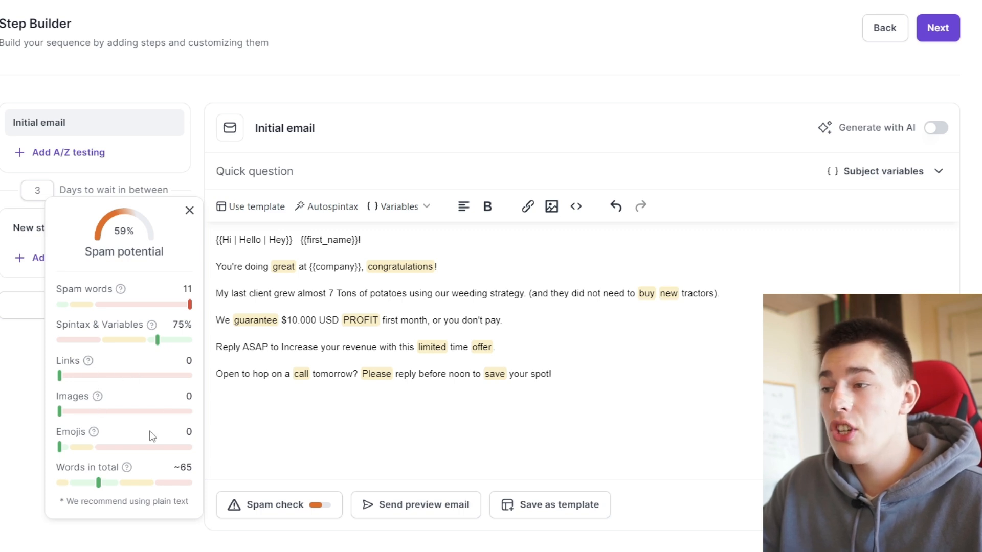
mouse_move(360, 411)
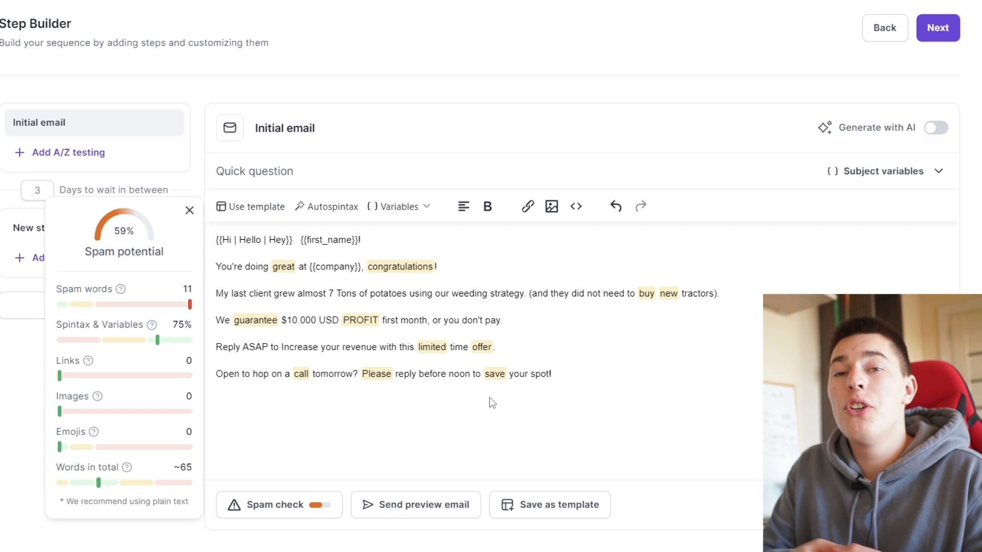
mouse_move(478, 393)
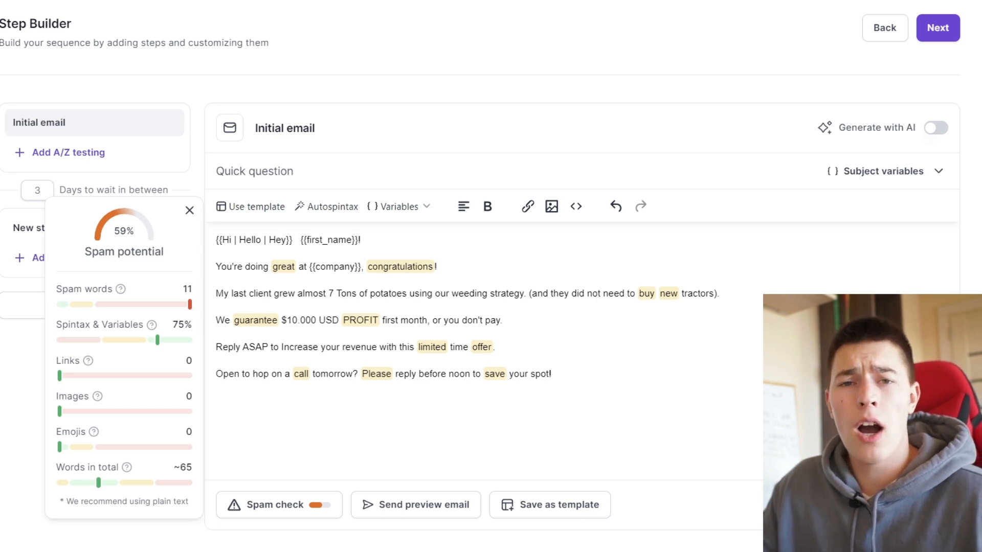
mouse_move(110, 494)
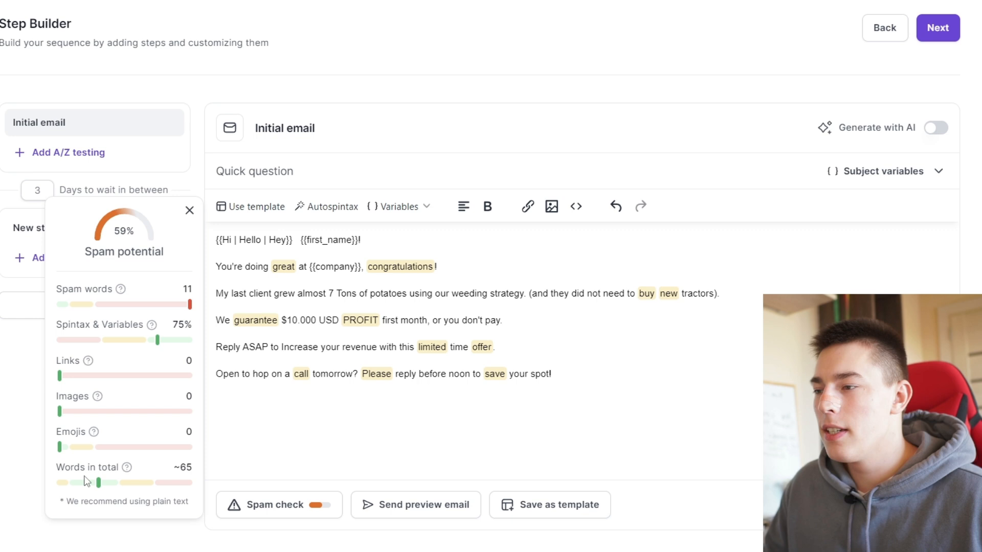
mouse_move(125, 500)
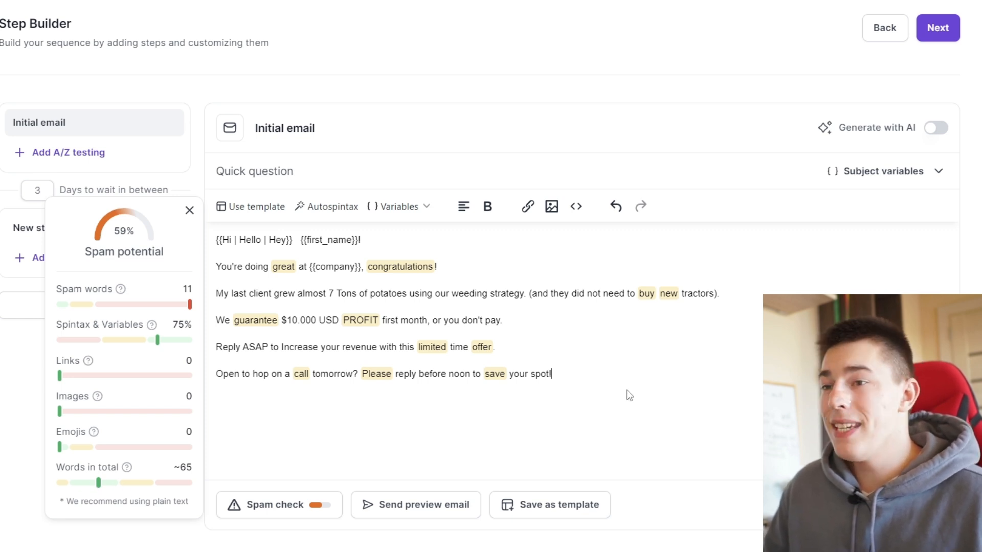
mouse_move(584, 403)
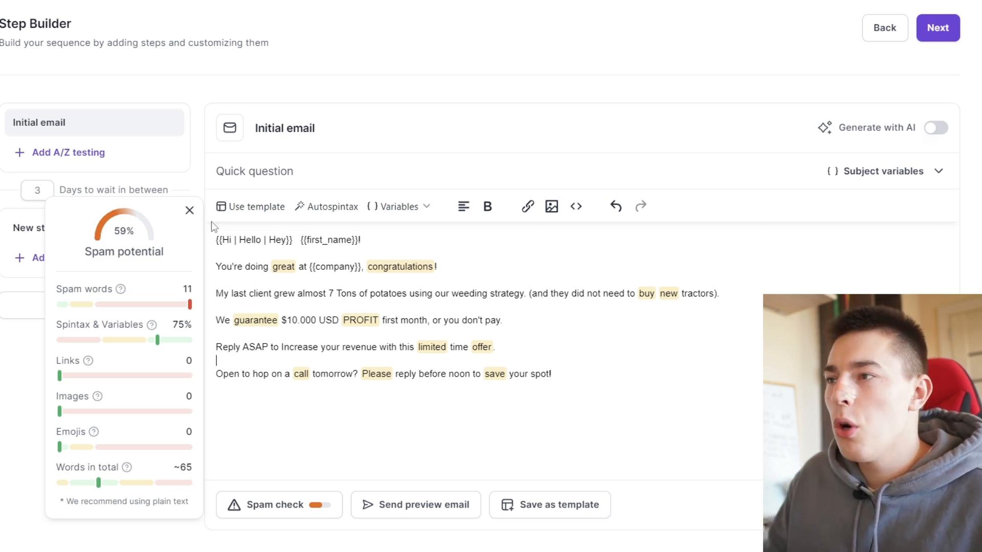
Rewrite the body lines without spam words and fix the broken {{first | 1st}} spintax.
left_click(190, 210)
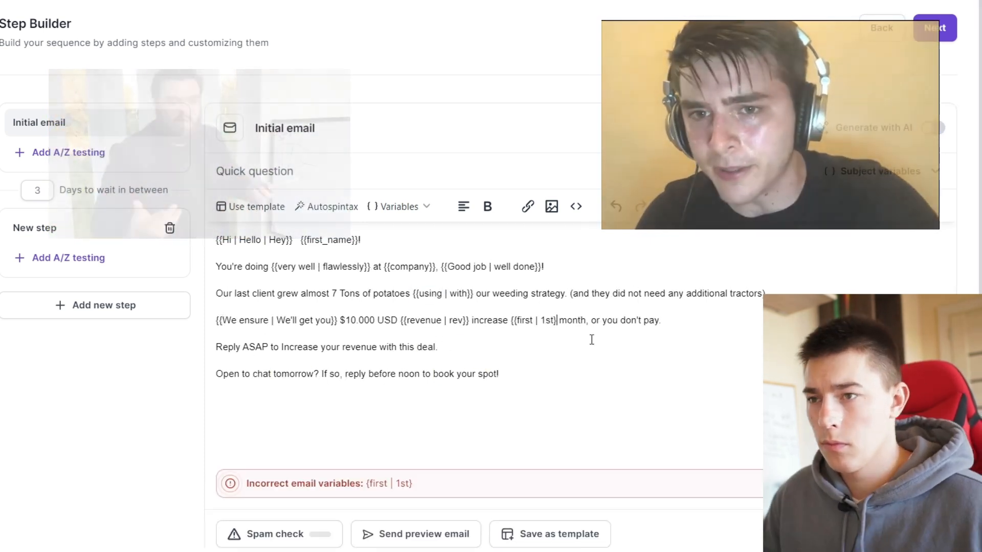
left_click(274, 534)
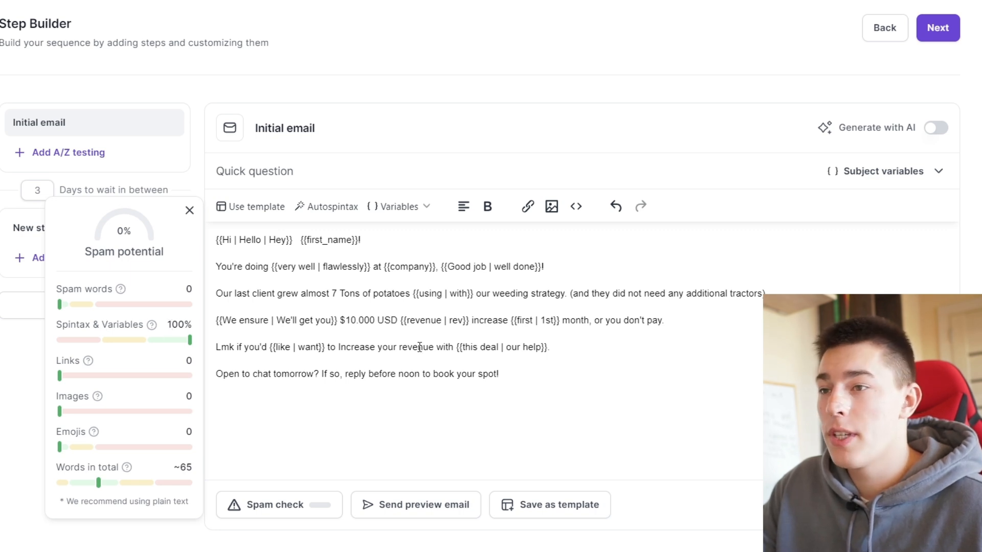
mouse_move(194, 401)
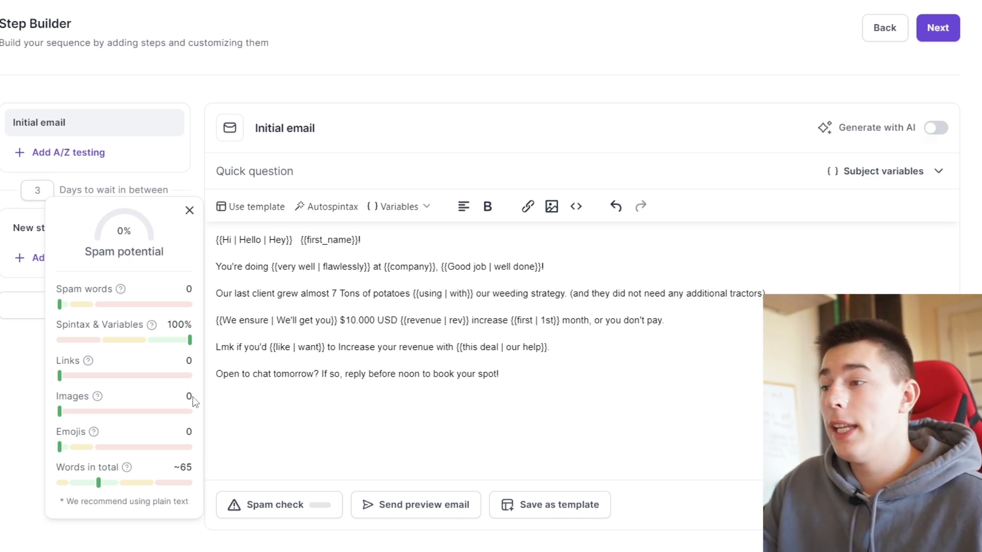
mouse_move(141, 475)
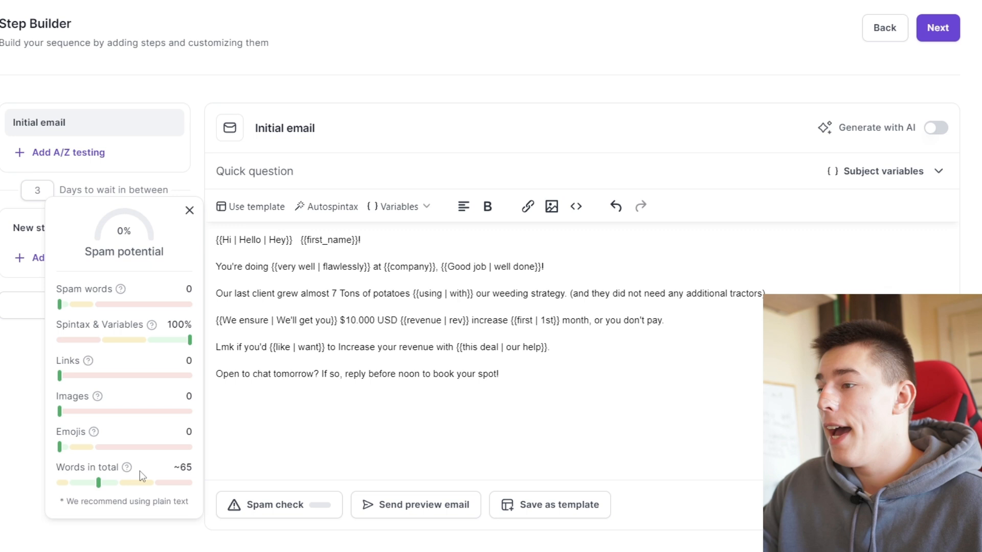
mouse_move(102, 489)
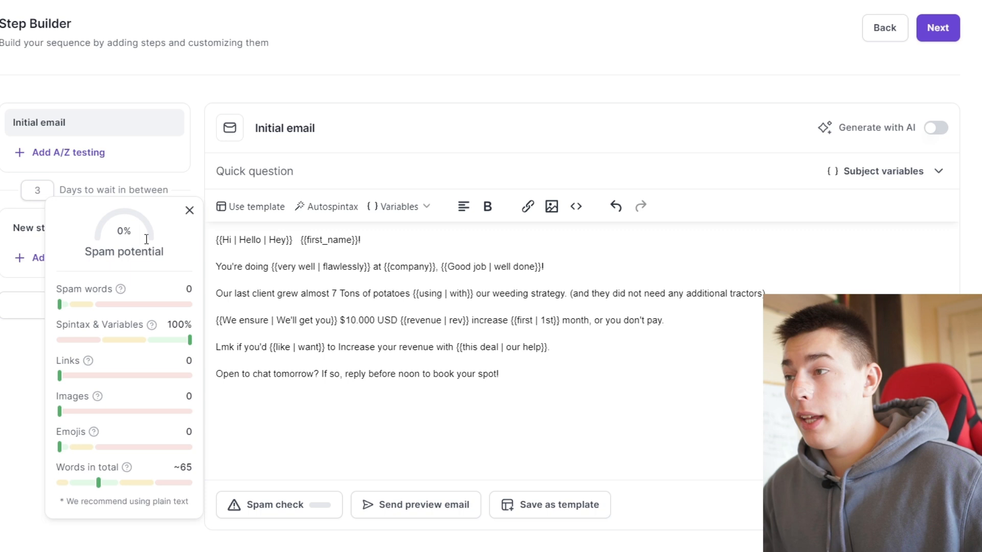
mouse_move(360, 306)
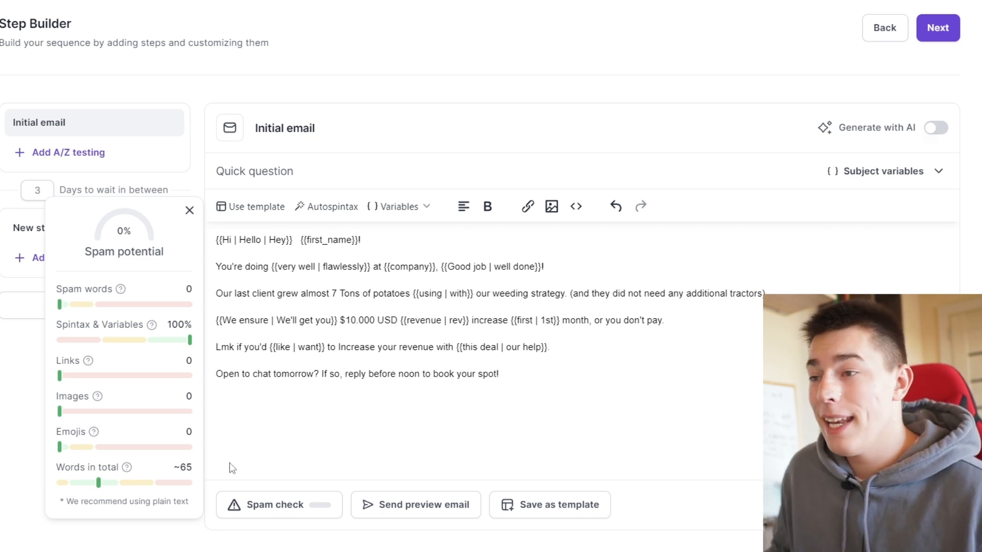
mouse_move(233, 505)
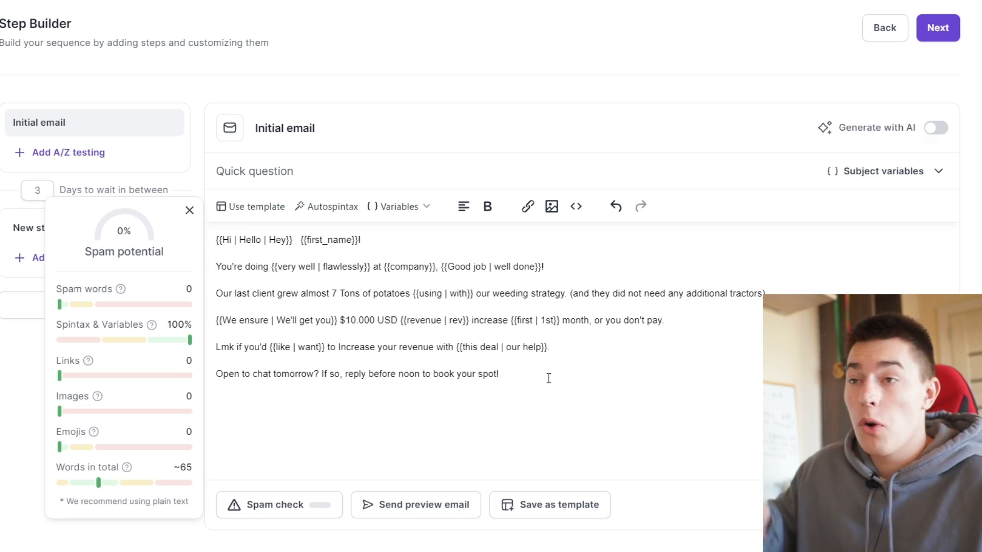
left_click(499, 374)
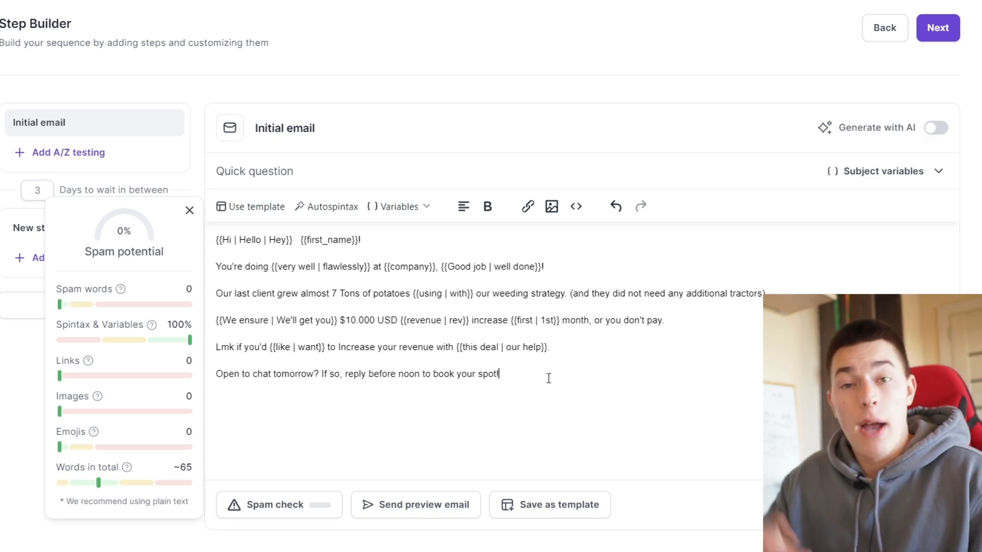